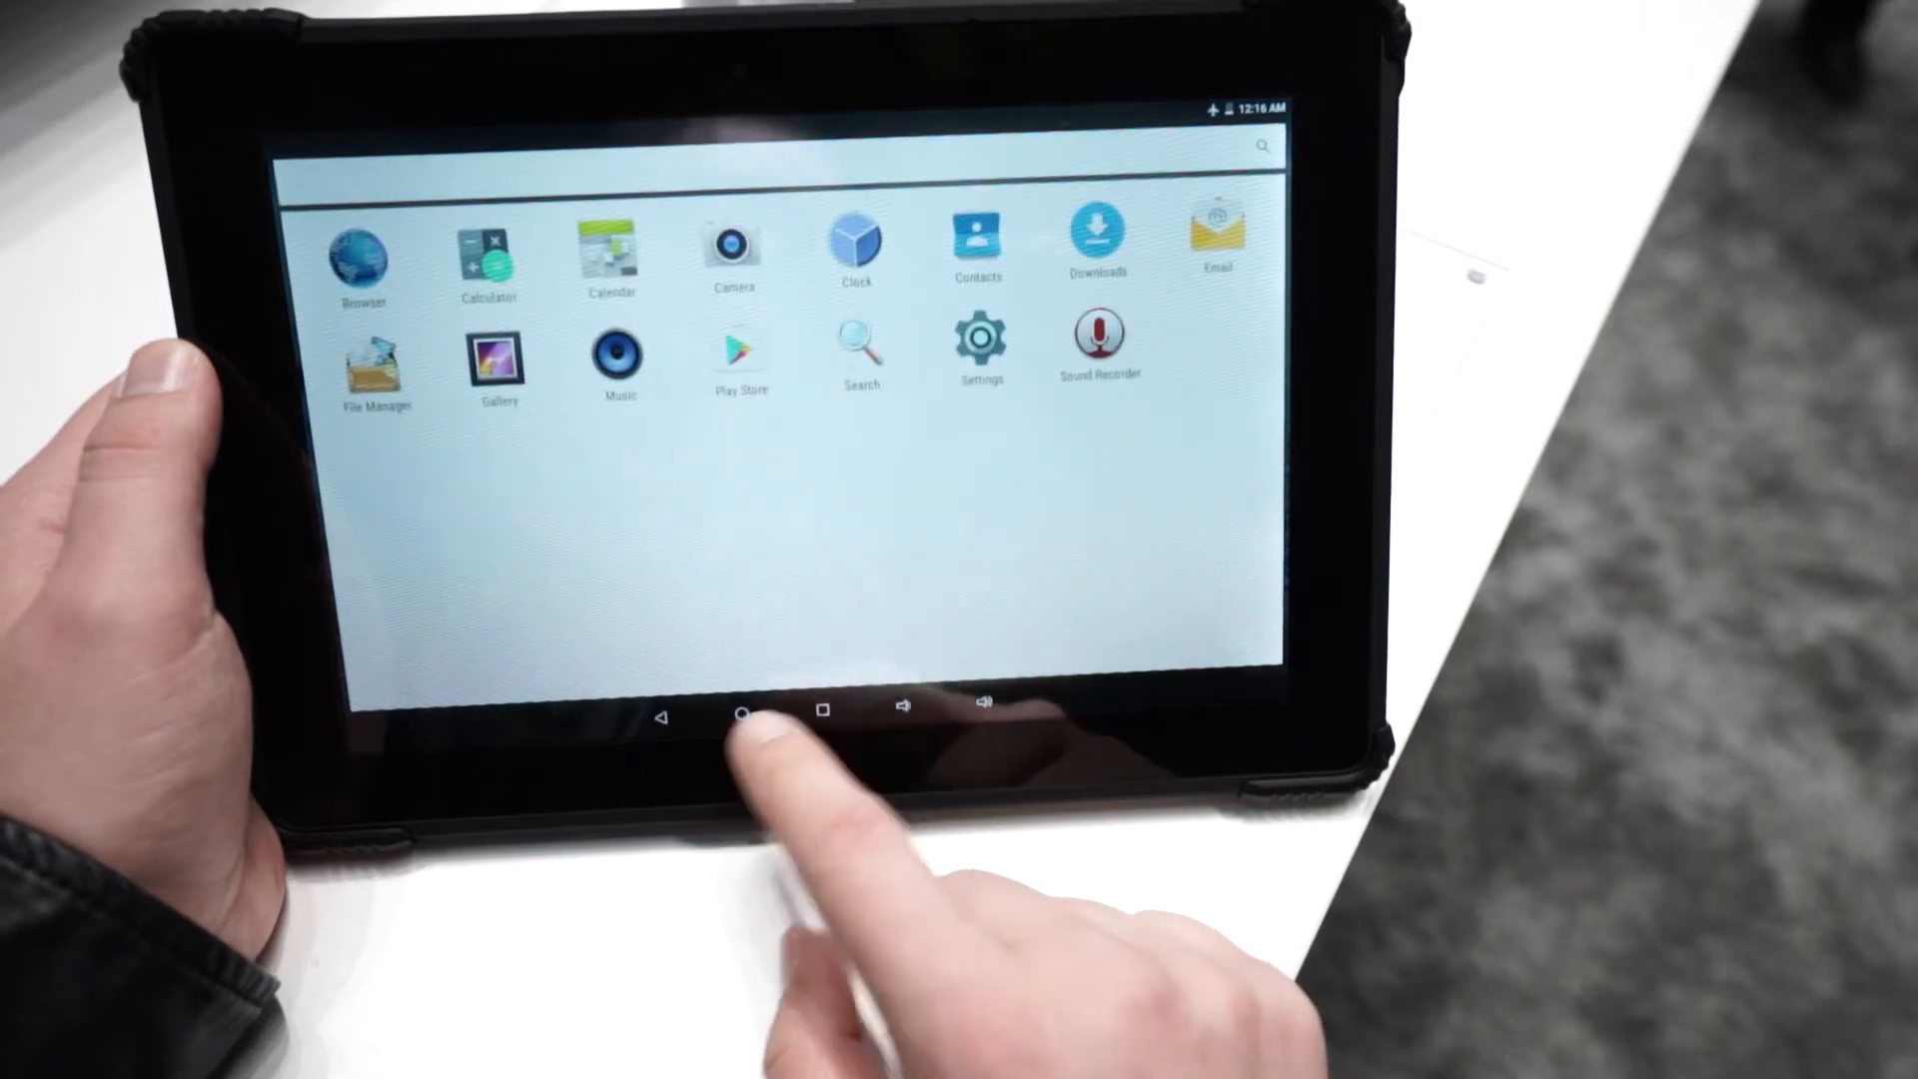
View the About tablet details showing Android 6.0, then return to the home screen
left_click(741, 710)
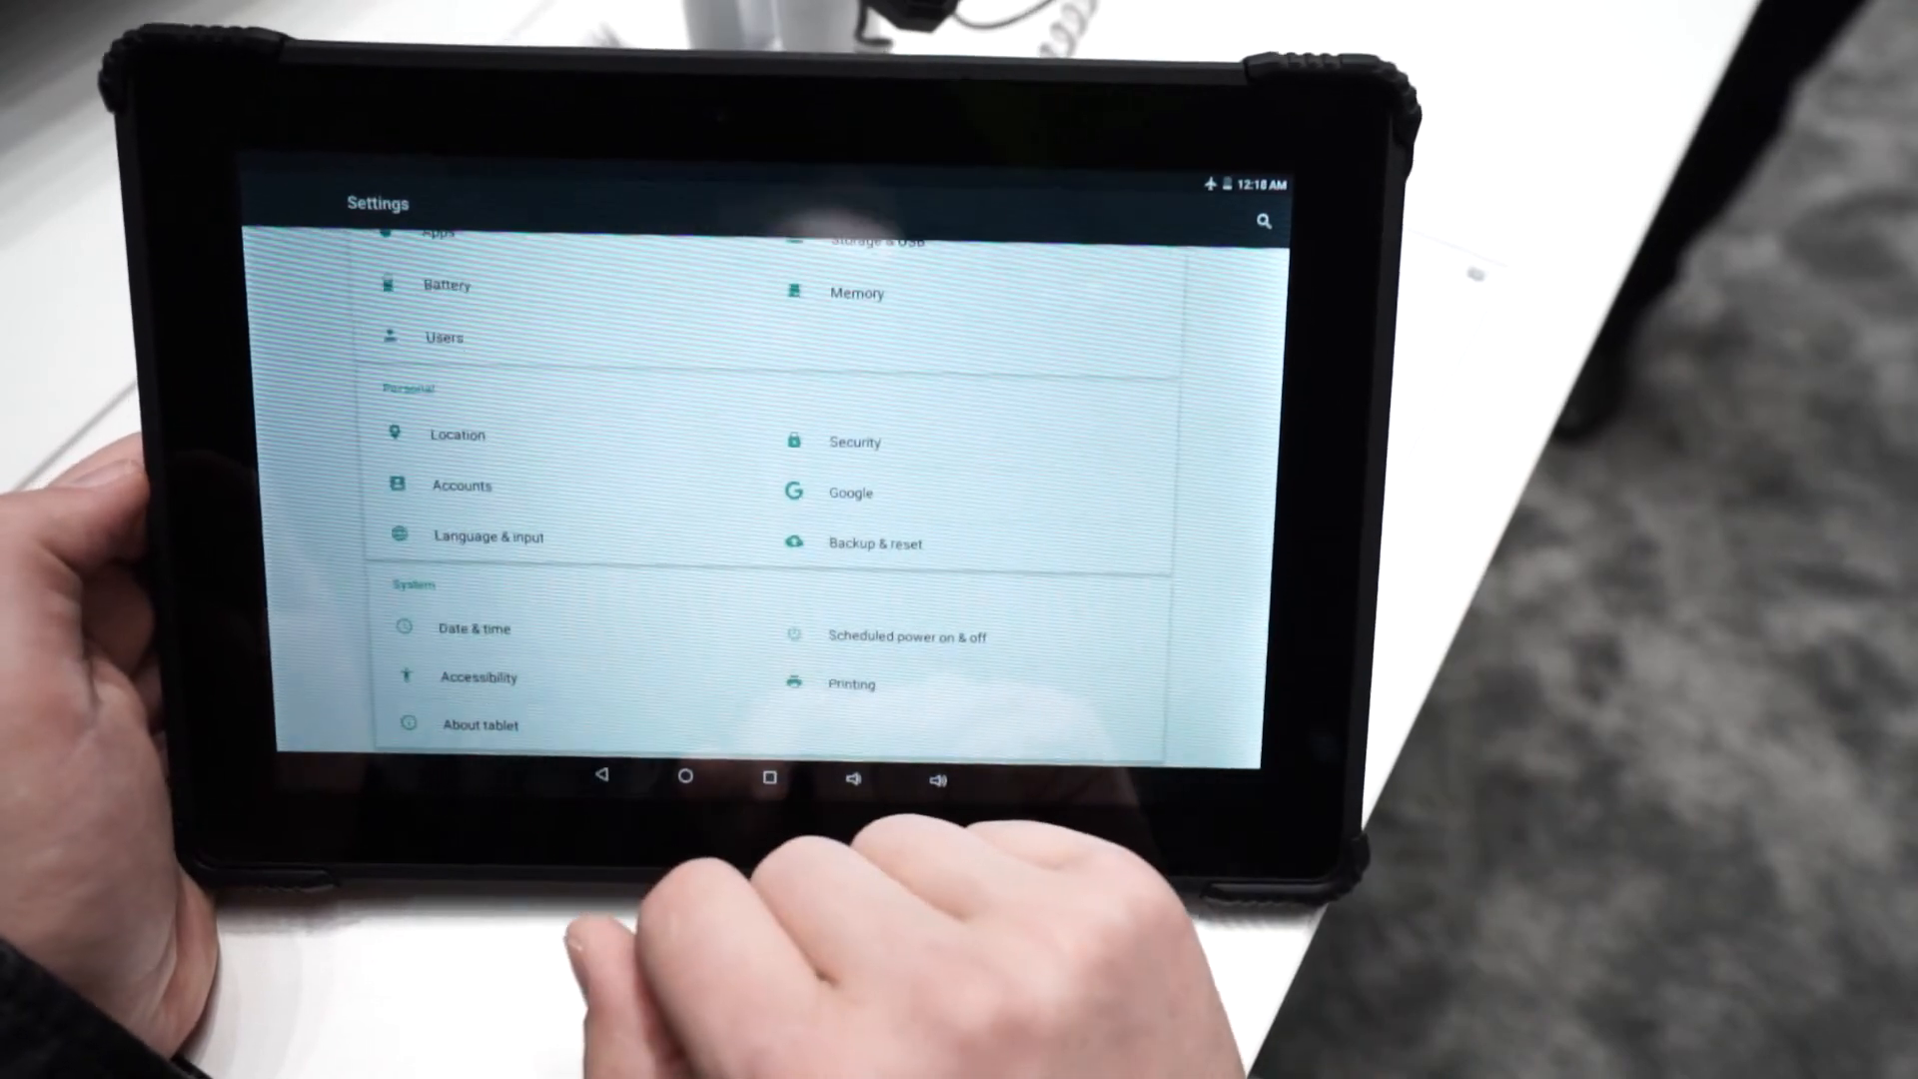
left_click(478, 723)
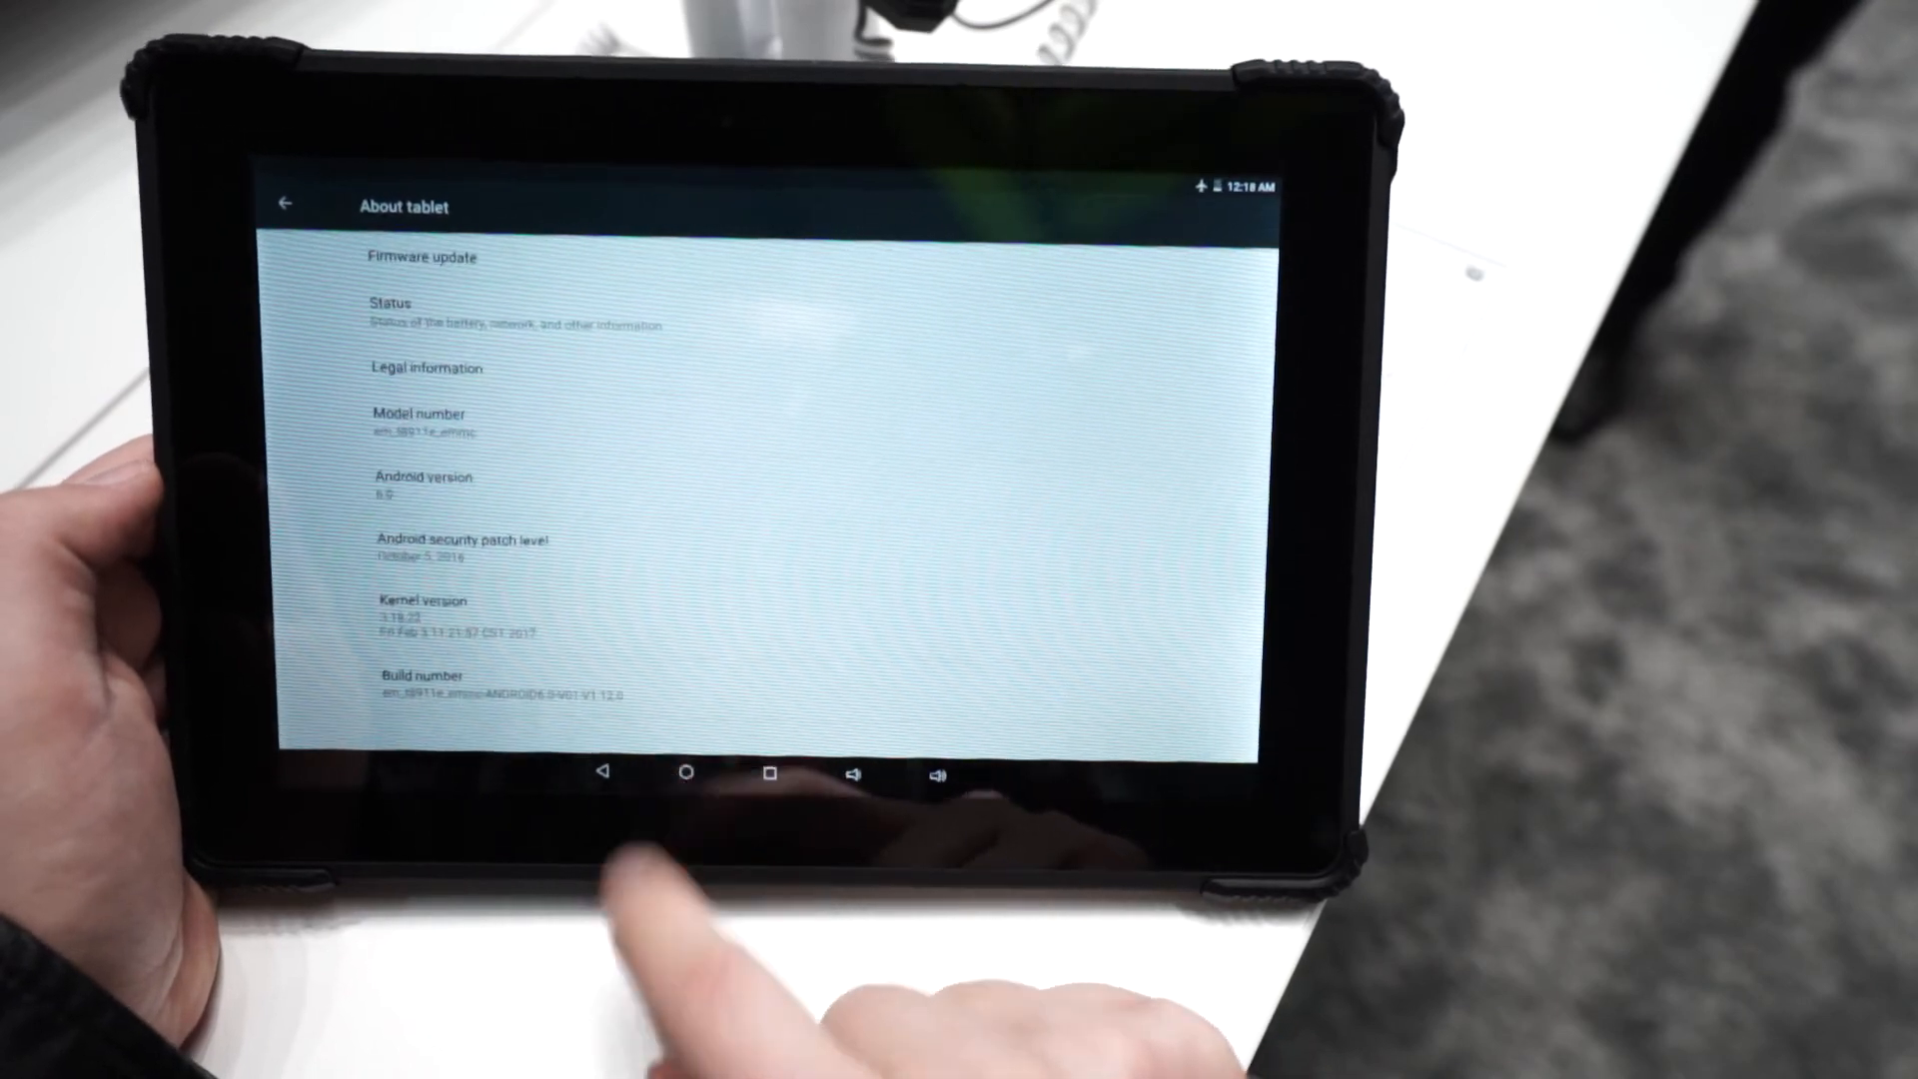
left_click(685, 773)
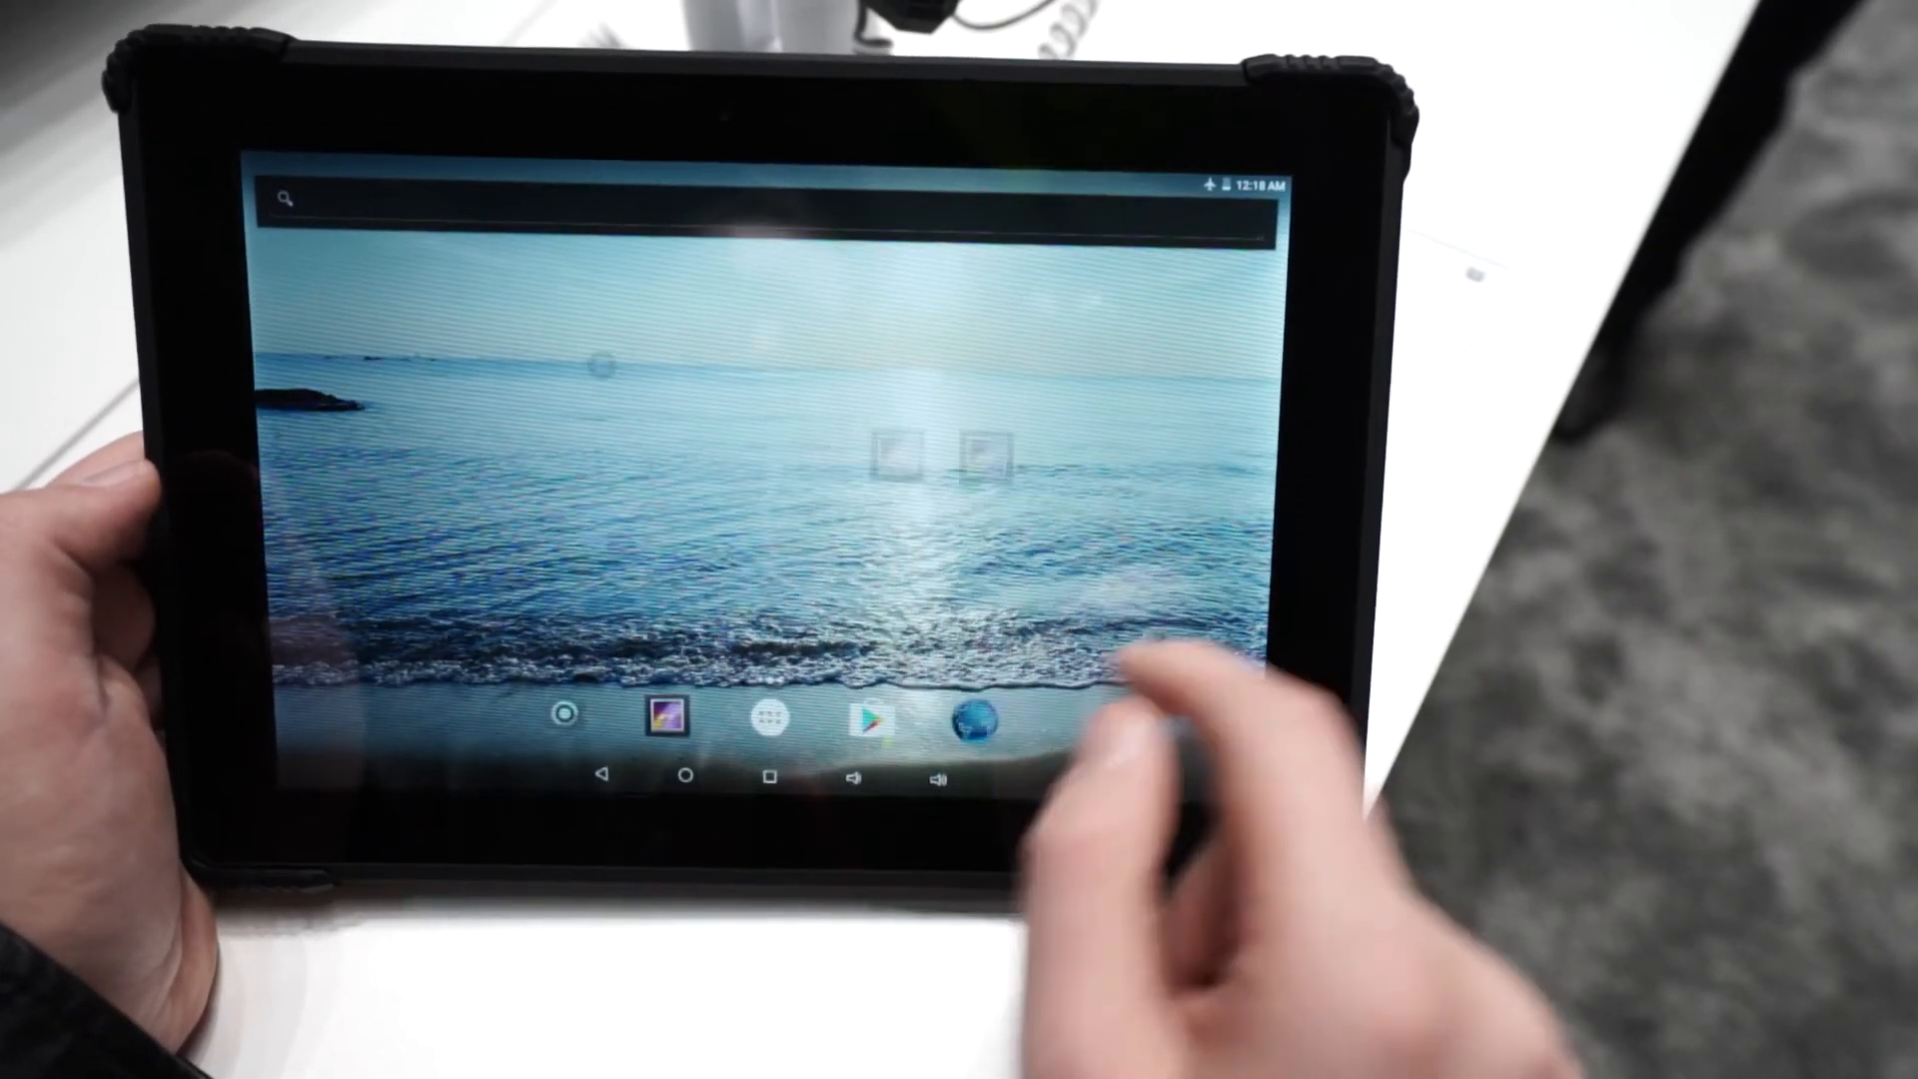